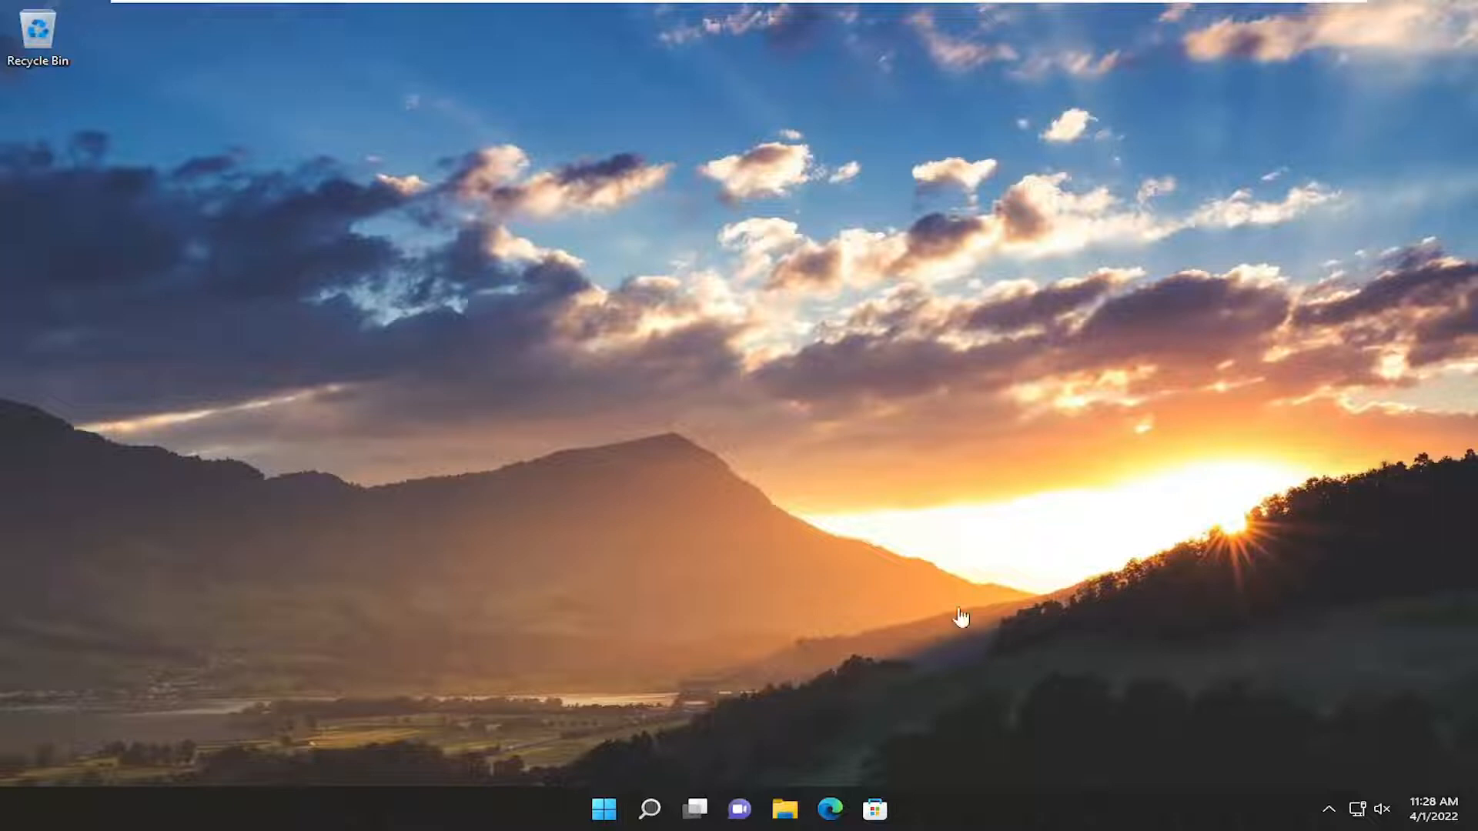
mouse_move(820, 784)
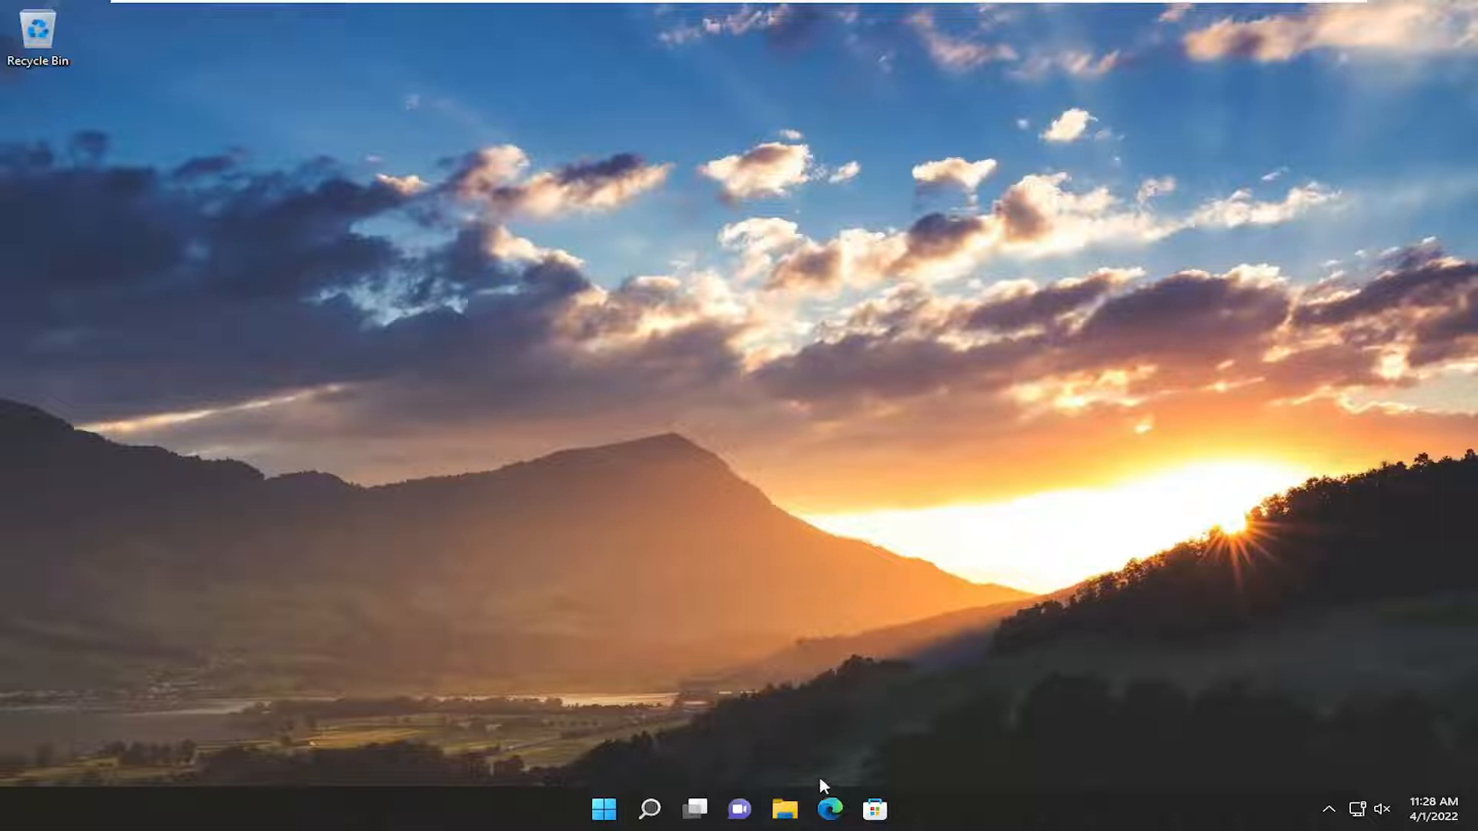
Download the .NET Framework Repair Tool from Microsoft's Download Center page (id=30135) in Edge
click(828, 808)
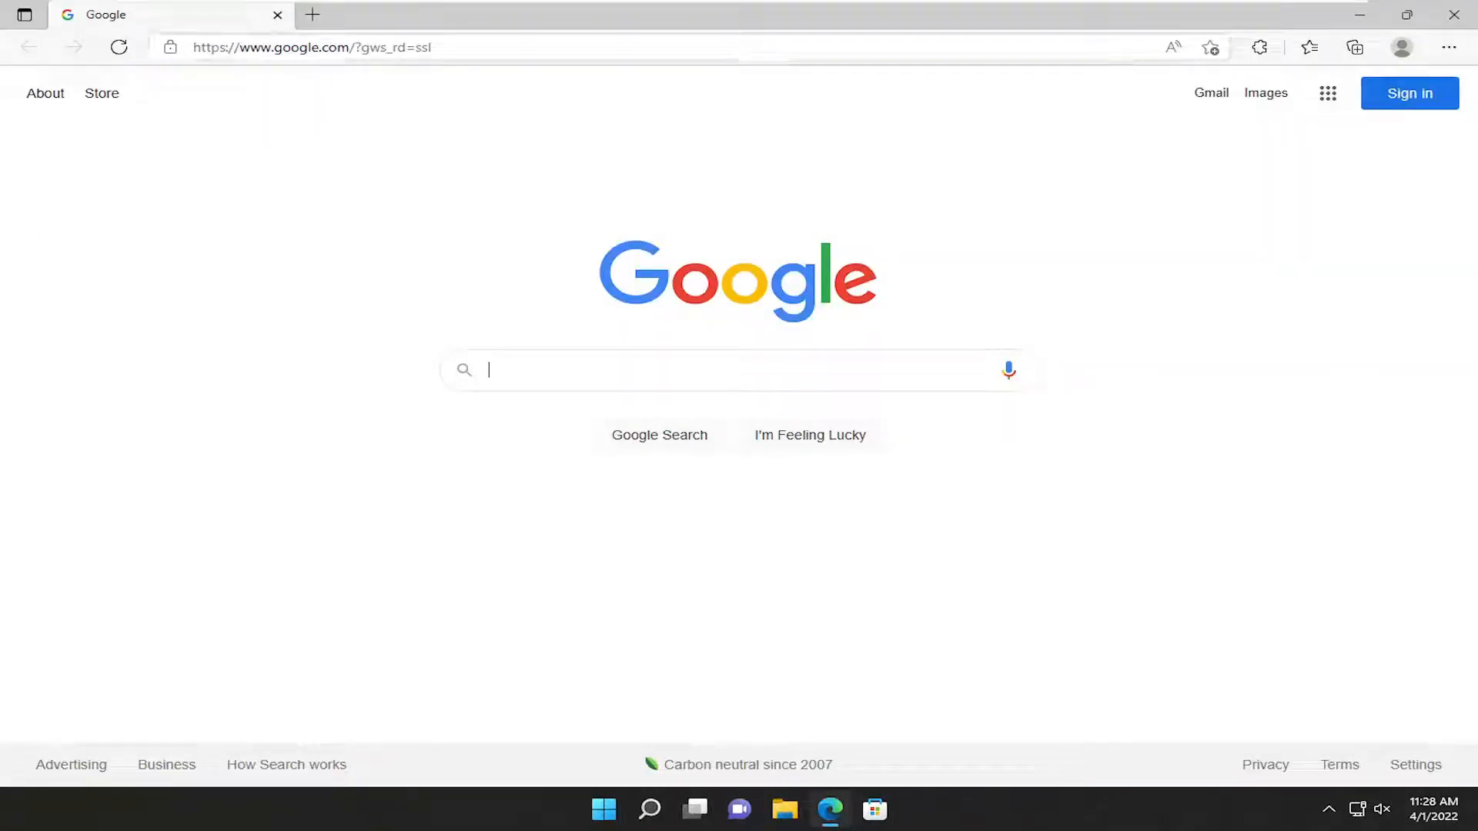
text(https://www.microsoft.com/en-us/download/details.aspx?id=30135)
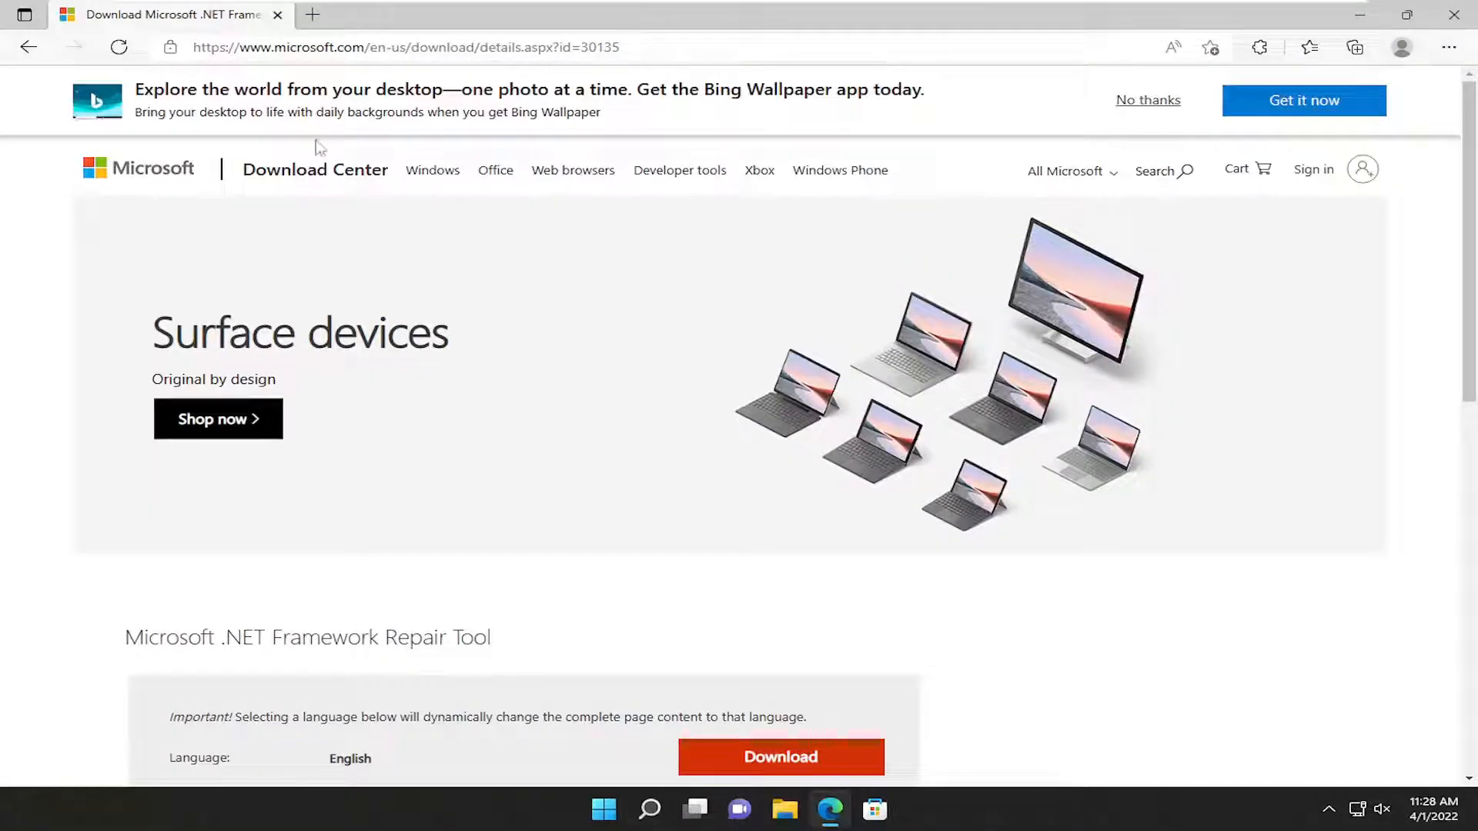
mouse_move(973, 391)
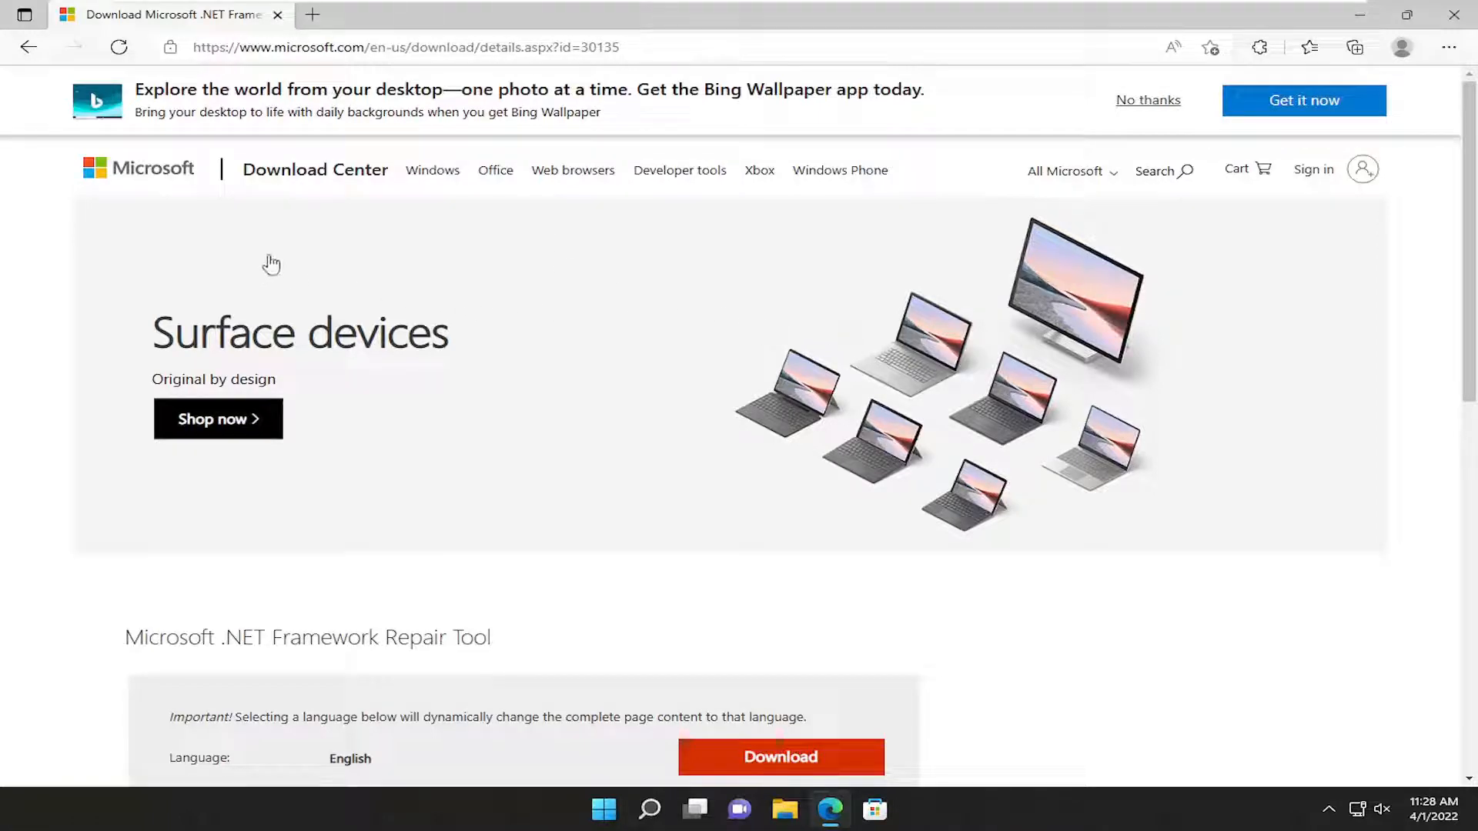
scroll(down, 3)
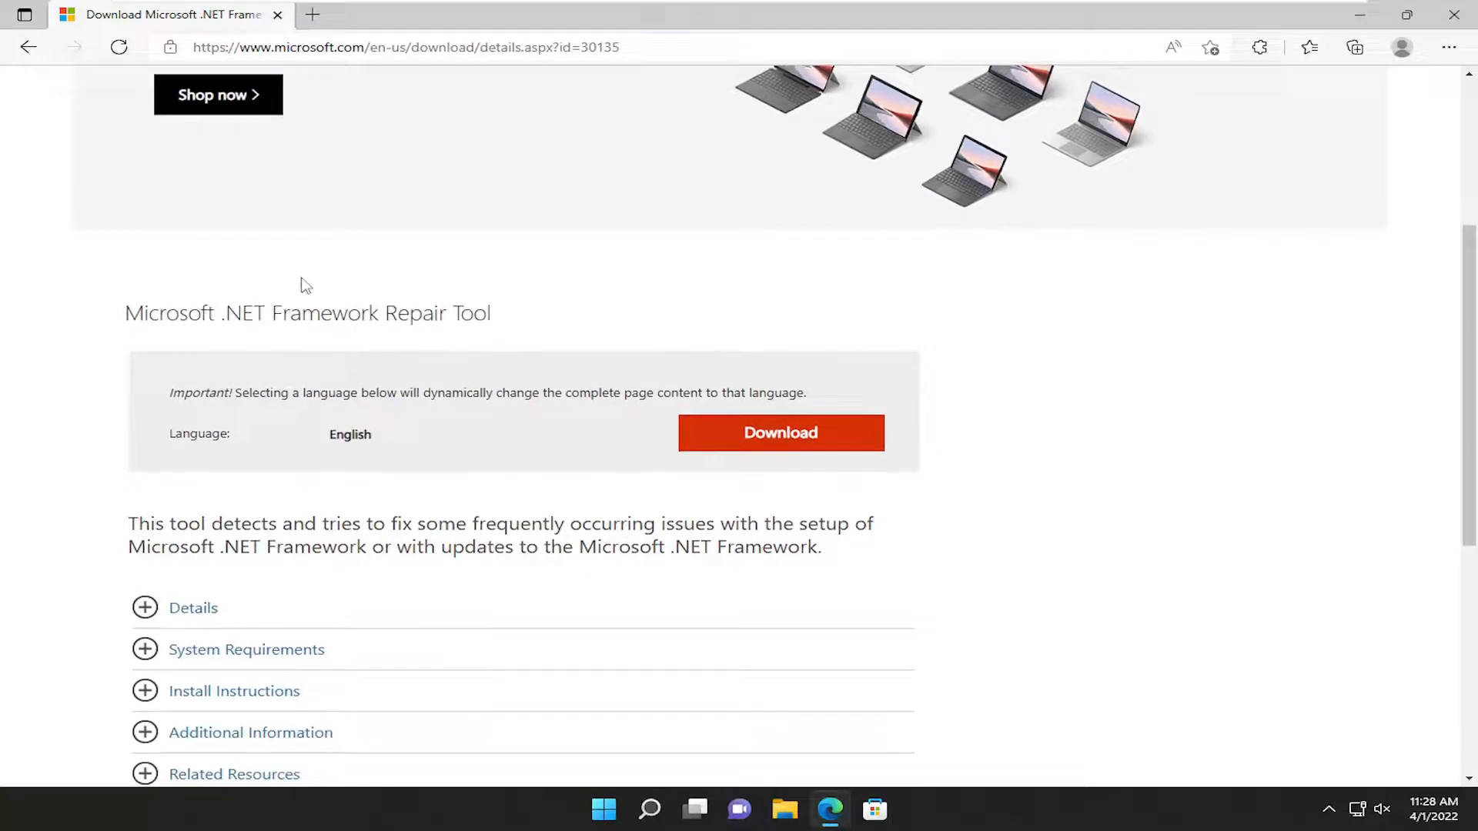
mouse_move(355, 345)
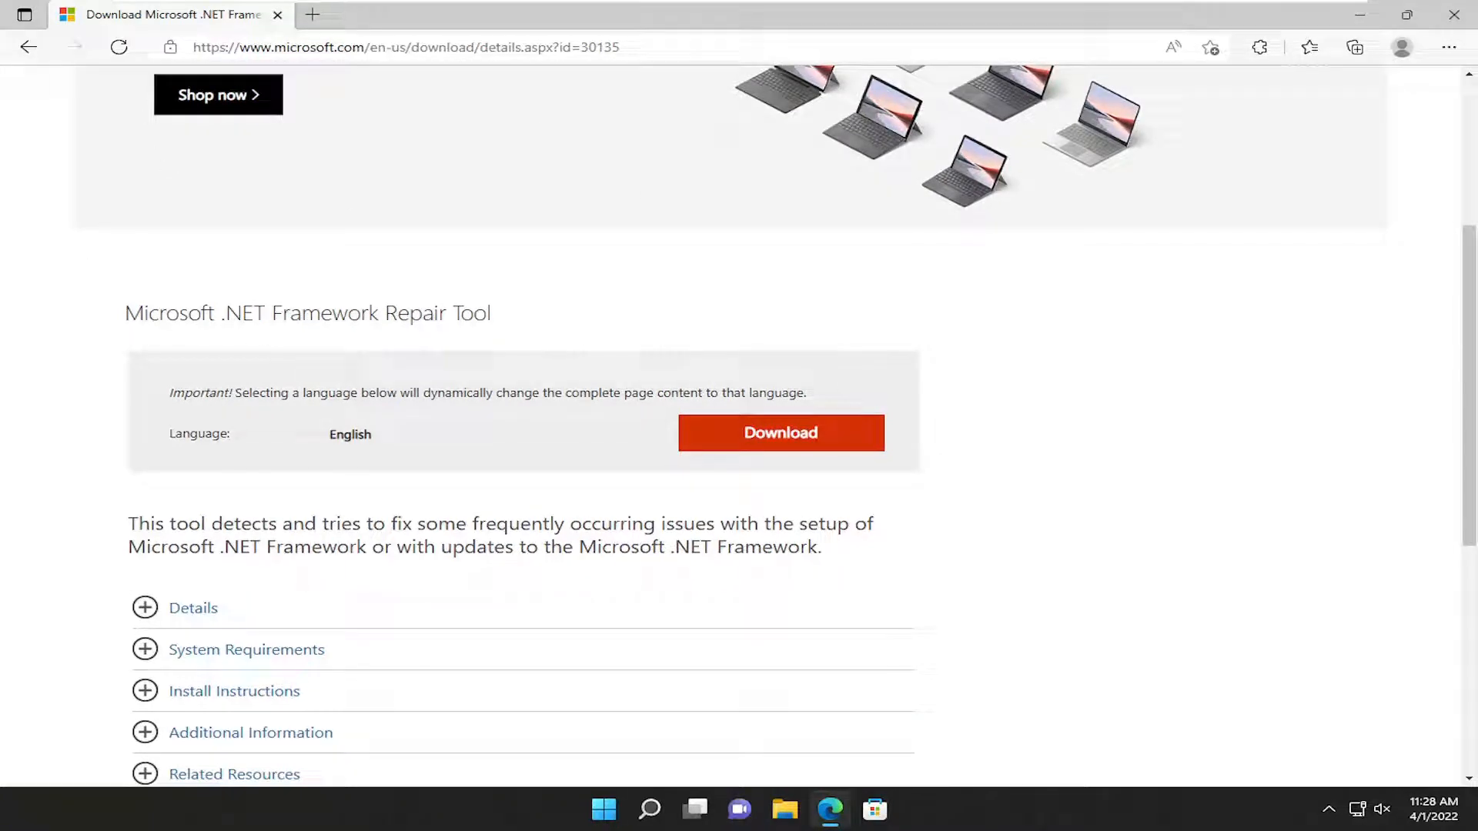
click(781, 432)
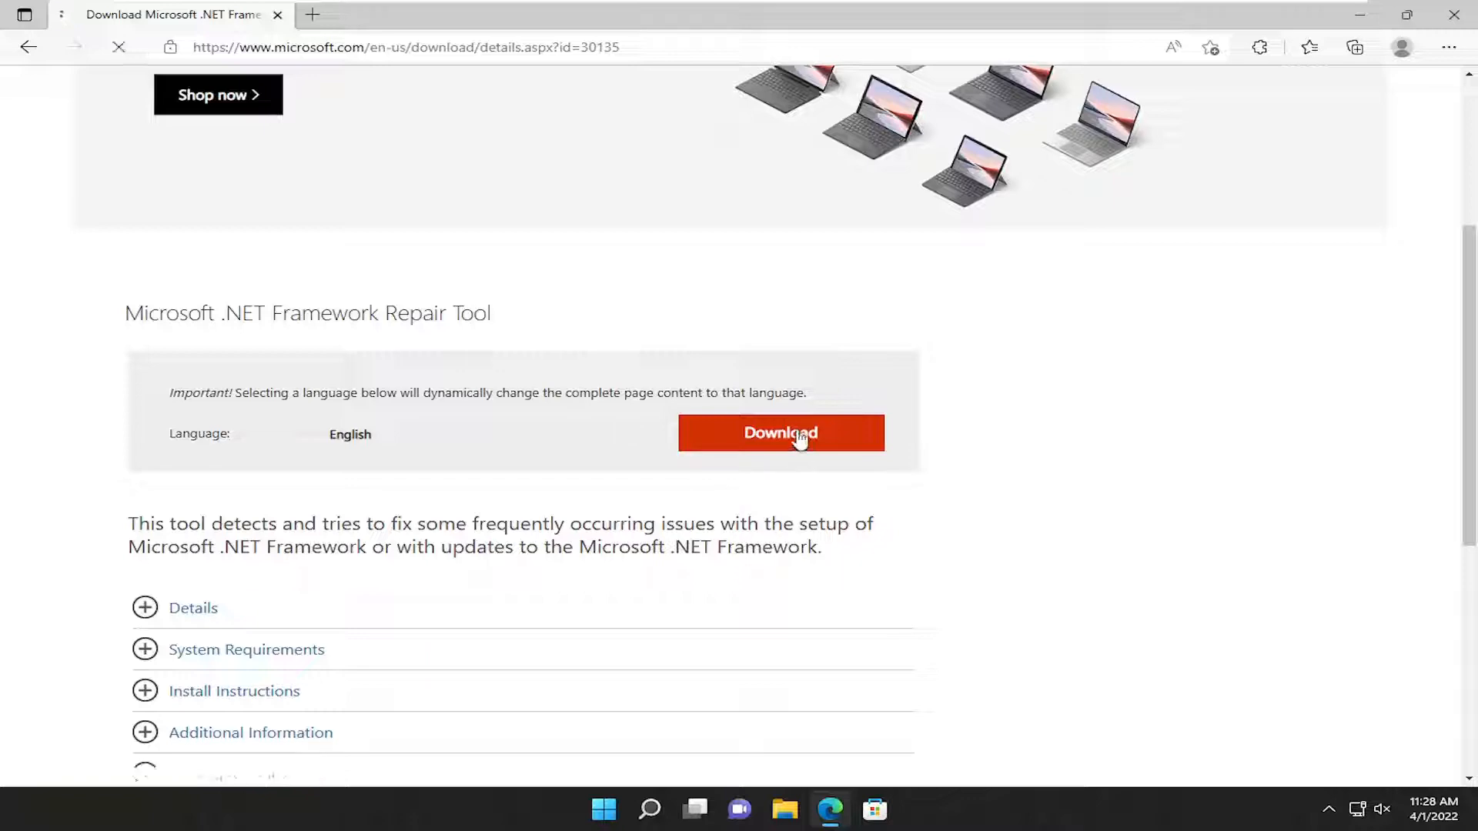
Accept the repair tool's license terms and proceed past the license step
click(780, 432)
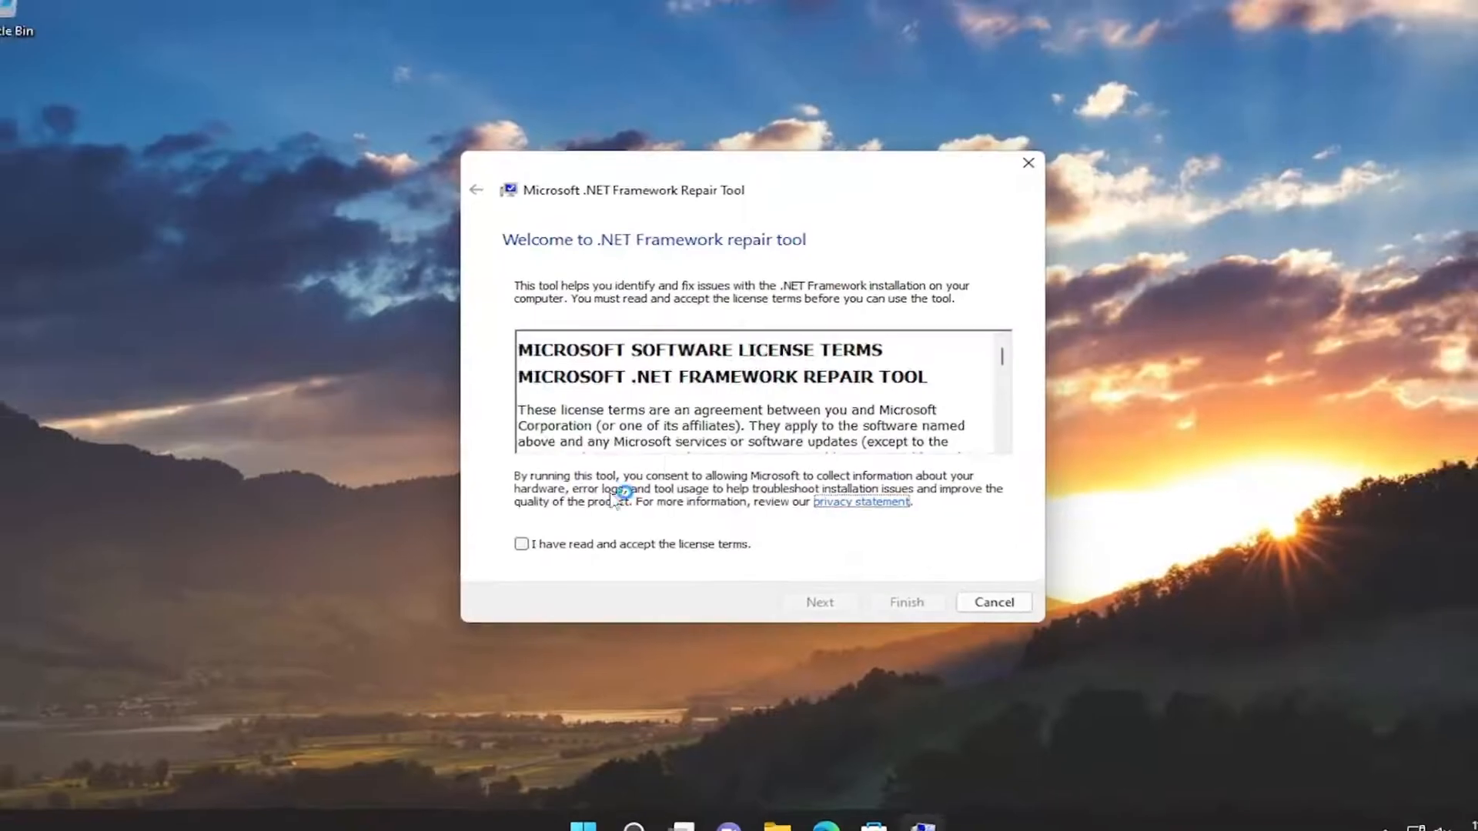
click(521, 544)
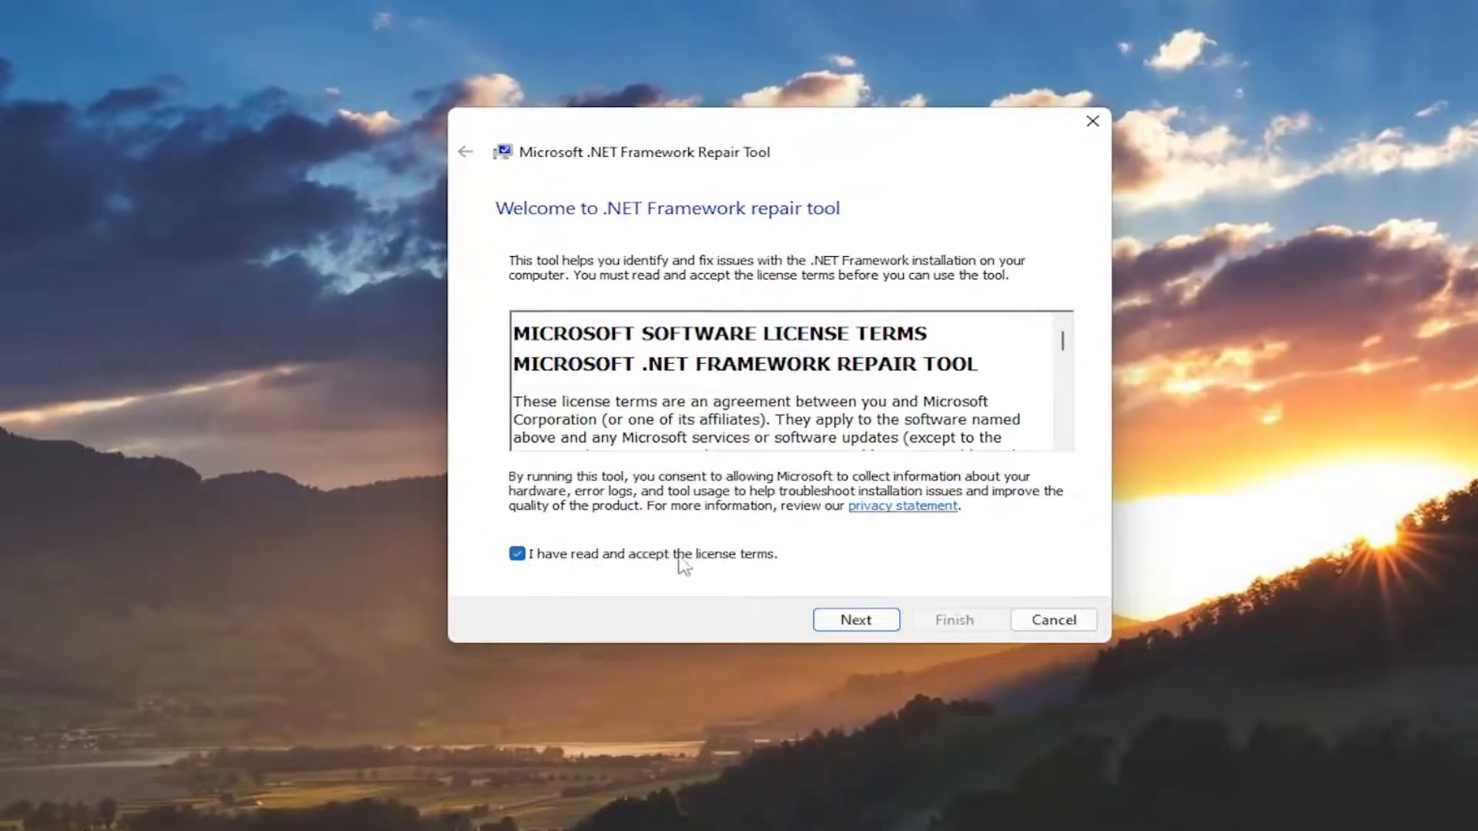
click(854, 619)
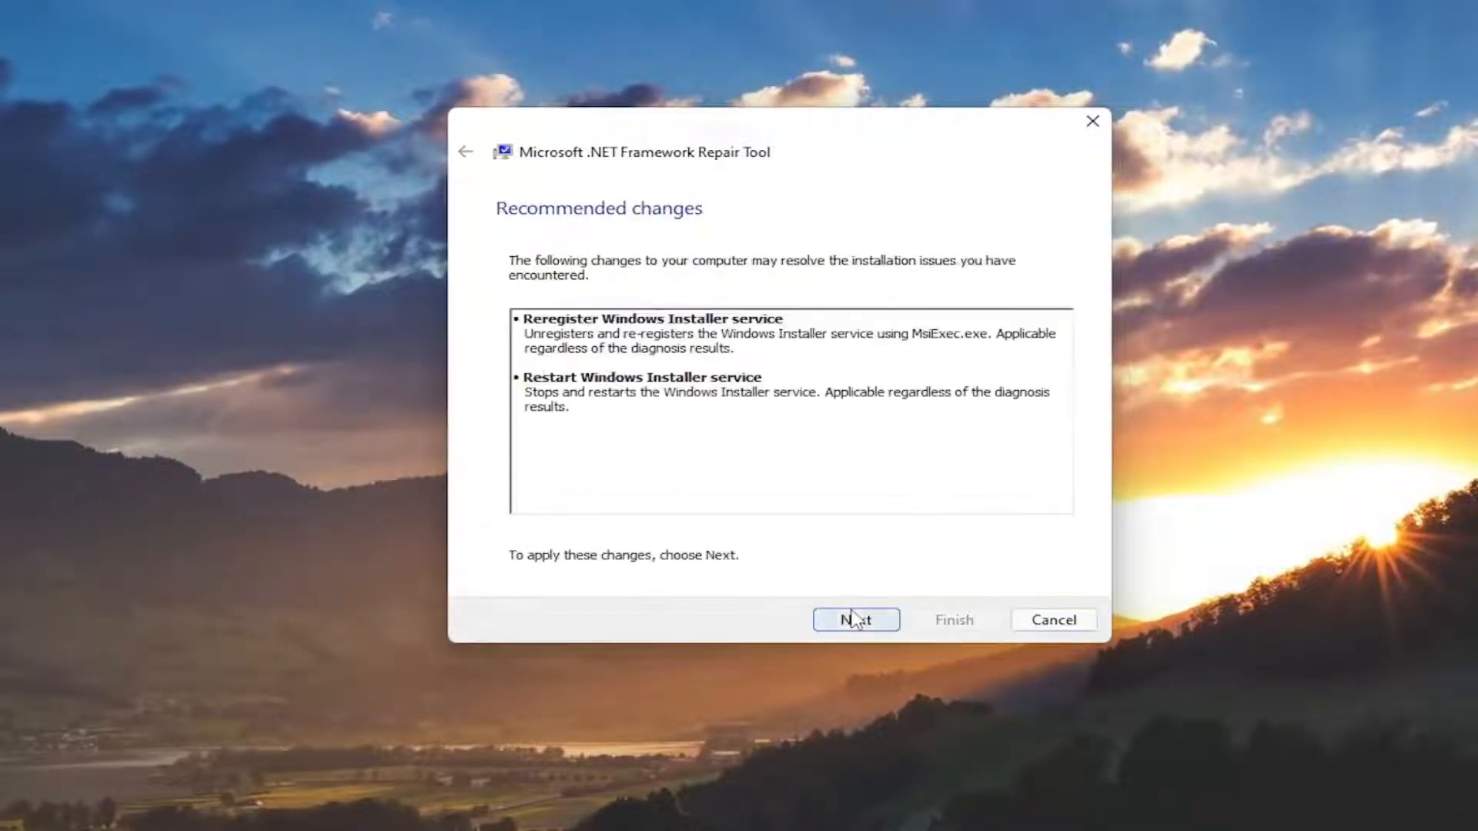
Apply the recommended Windows Installer service fixes and finish, closing the tool
click(855, 619)
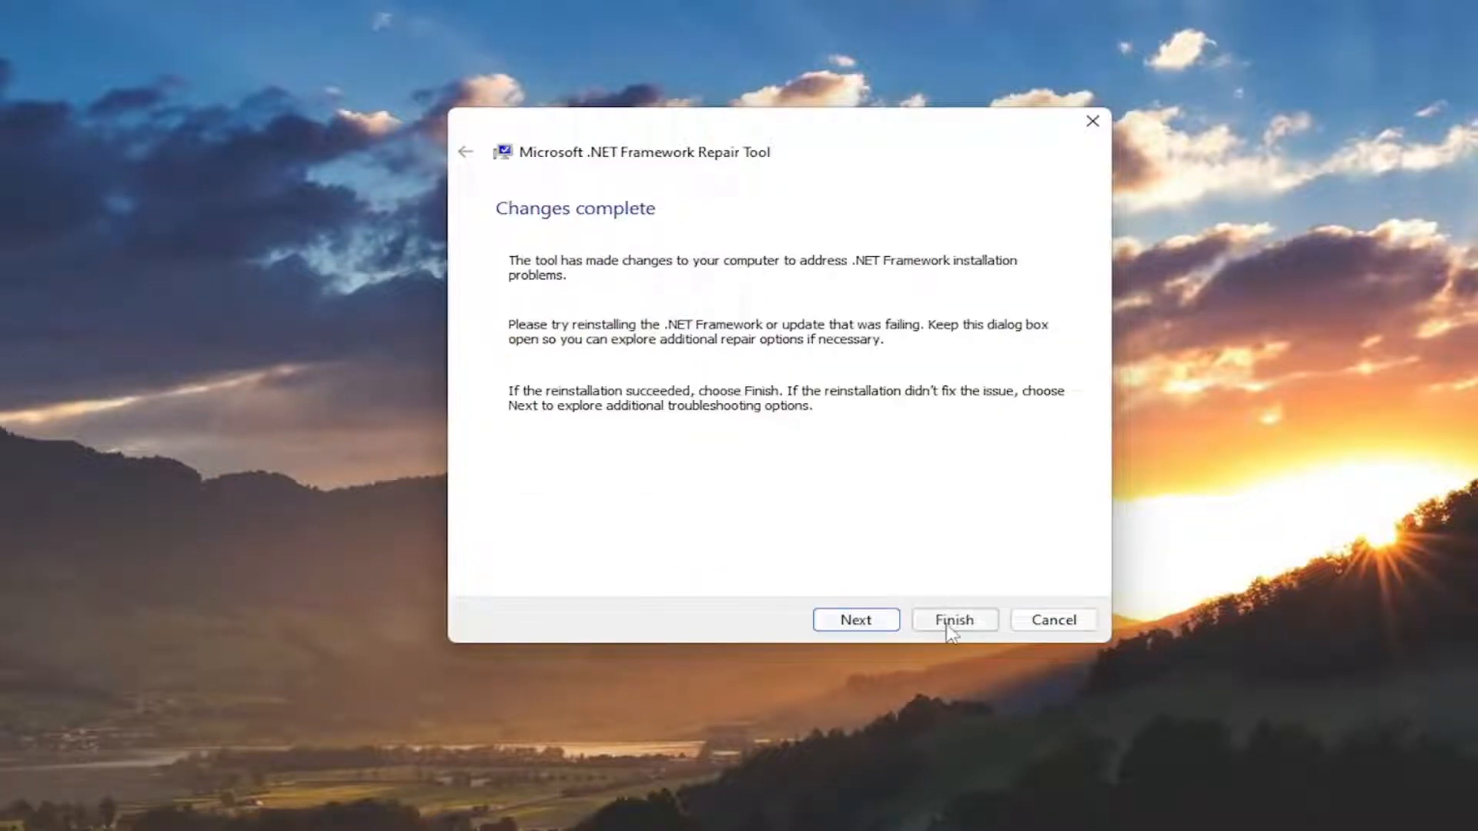
click(855, 618)
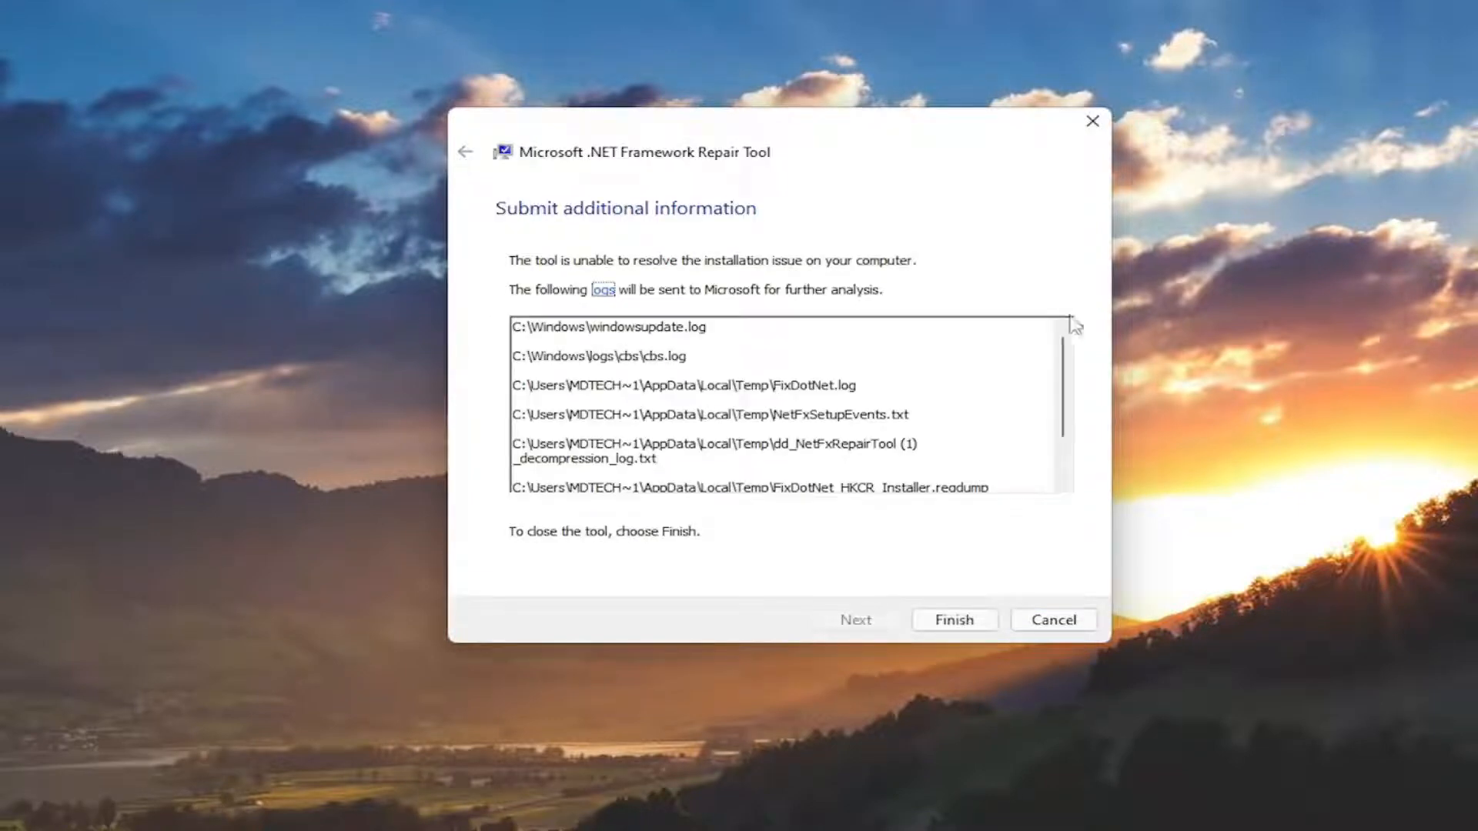
click(954, 619)
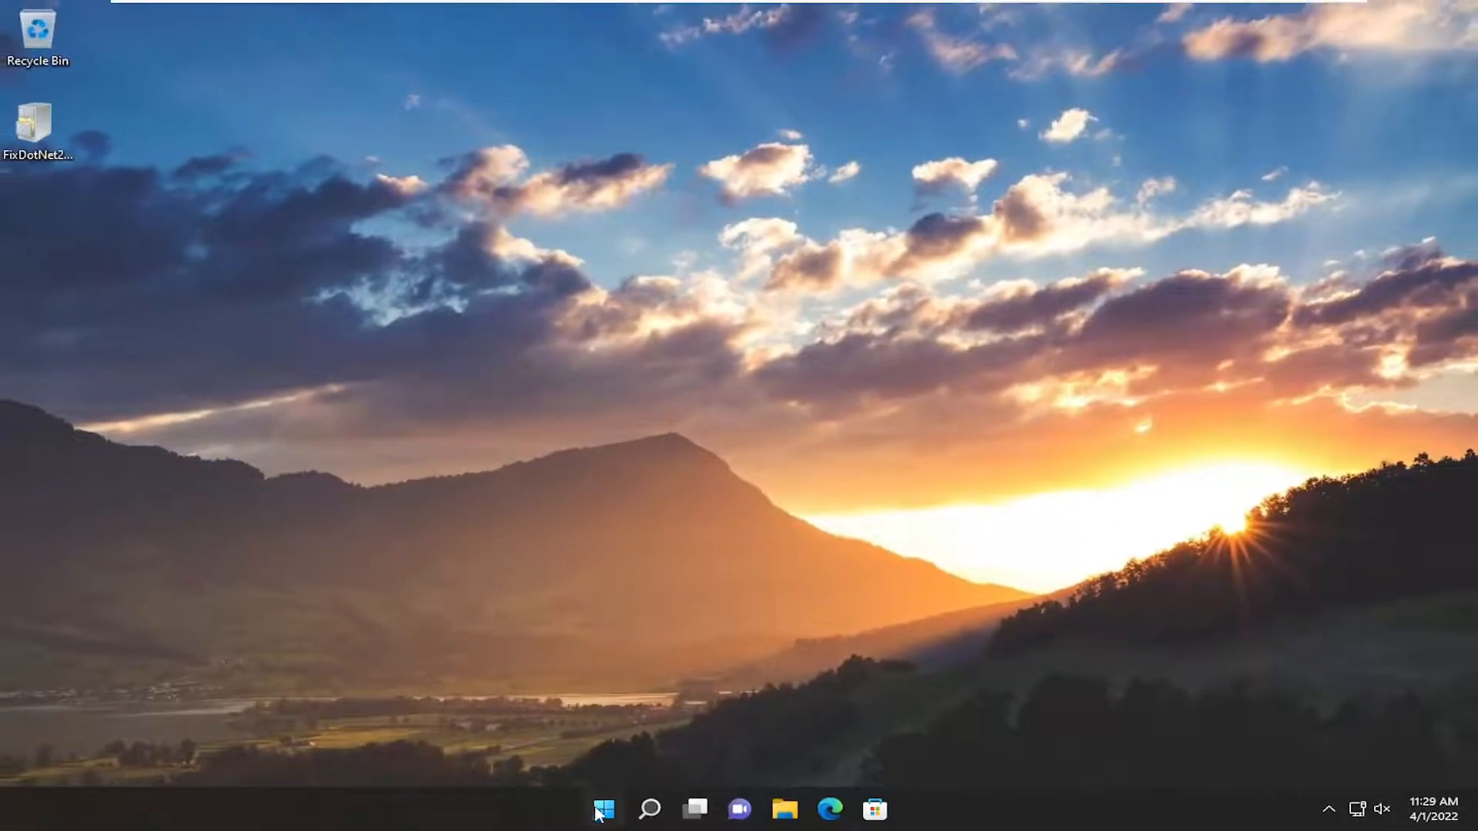
Restart the computer from the Start power-user menu and return to the desktop
right_click(603, 809)
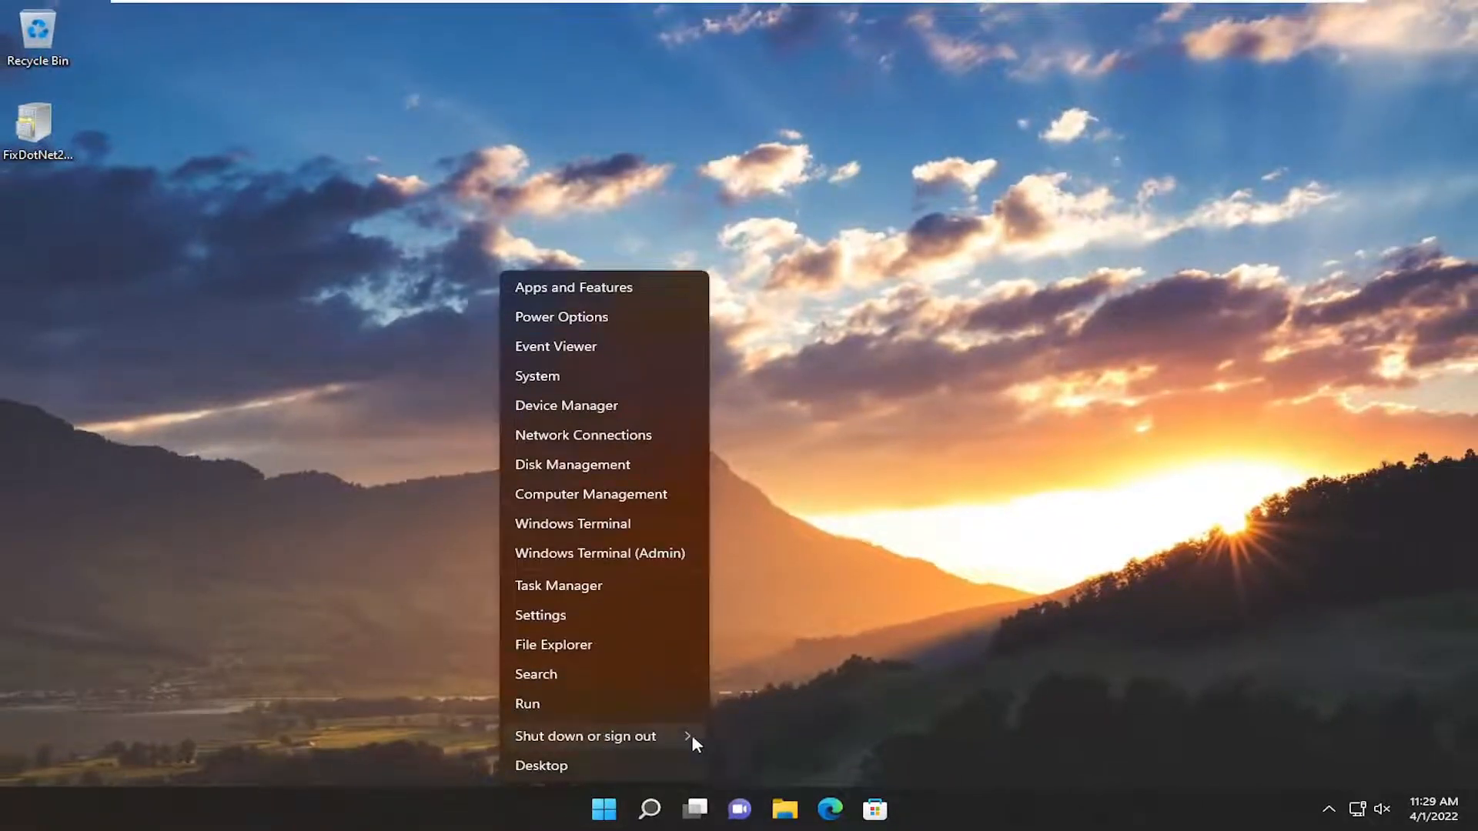
click(585, 736)
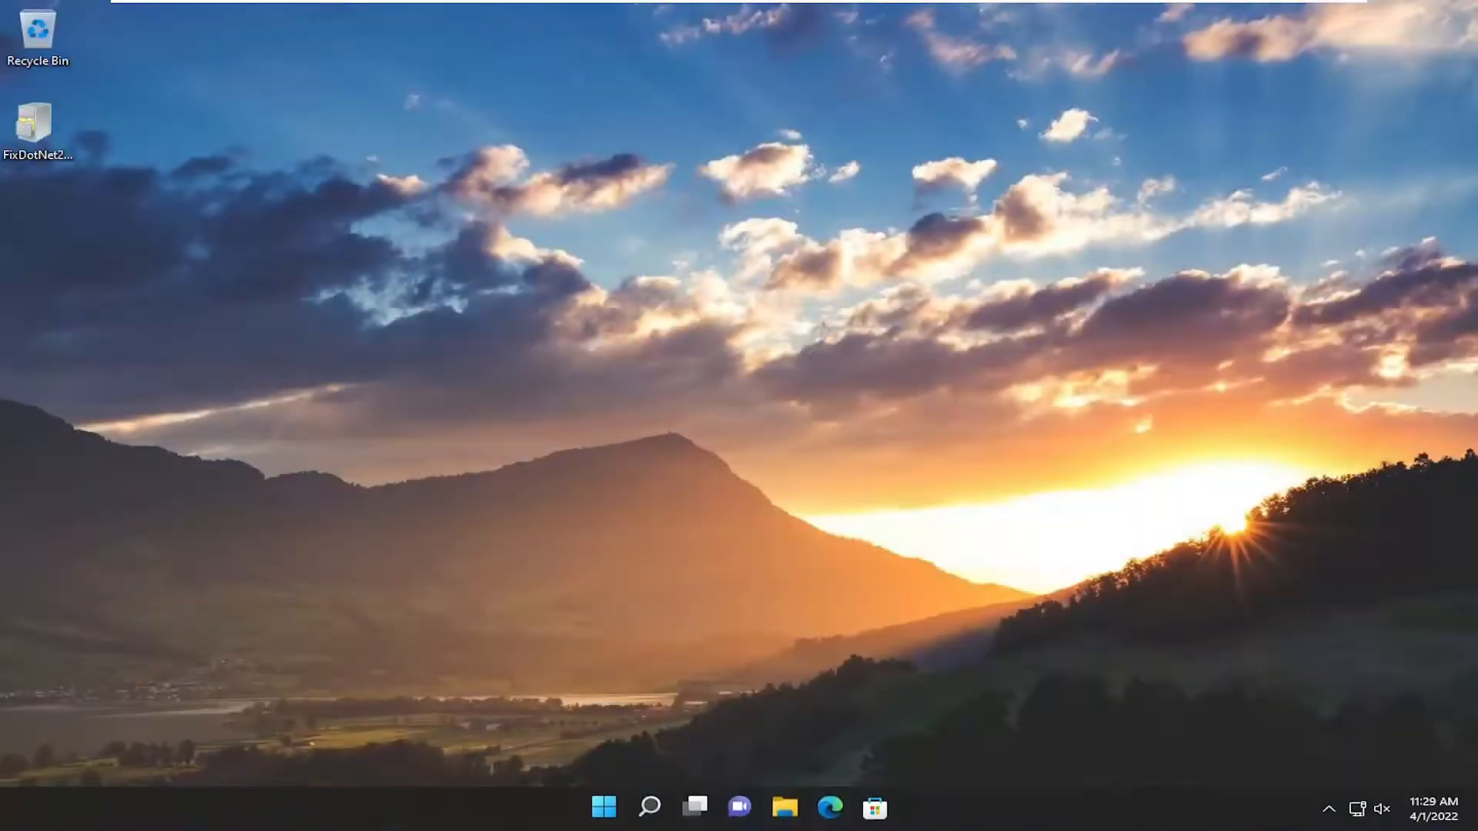
click(648, 808)
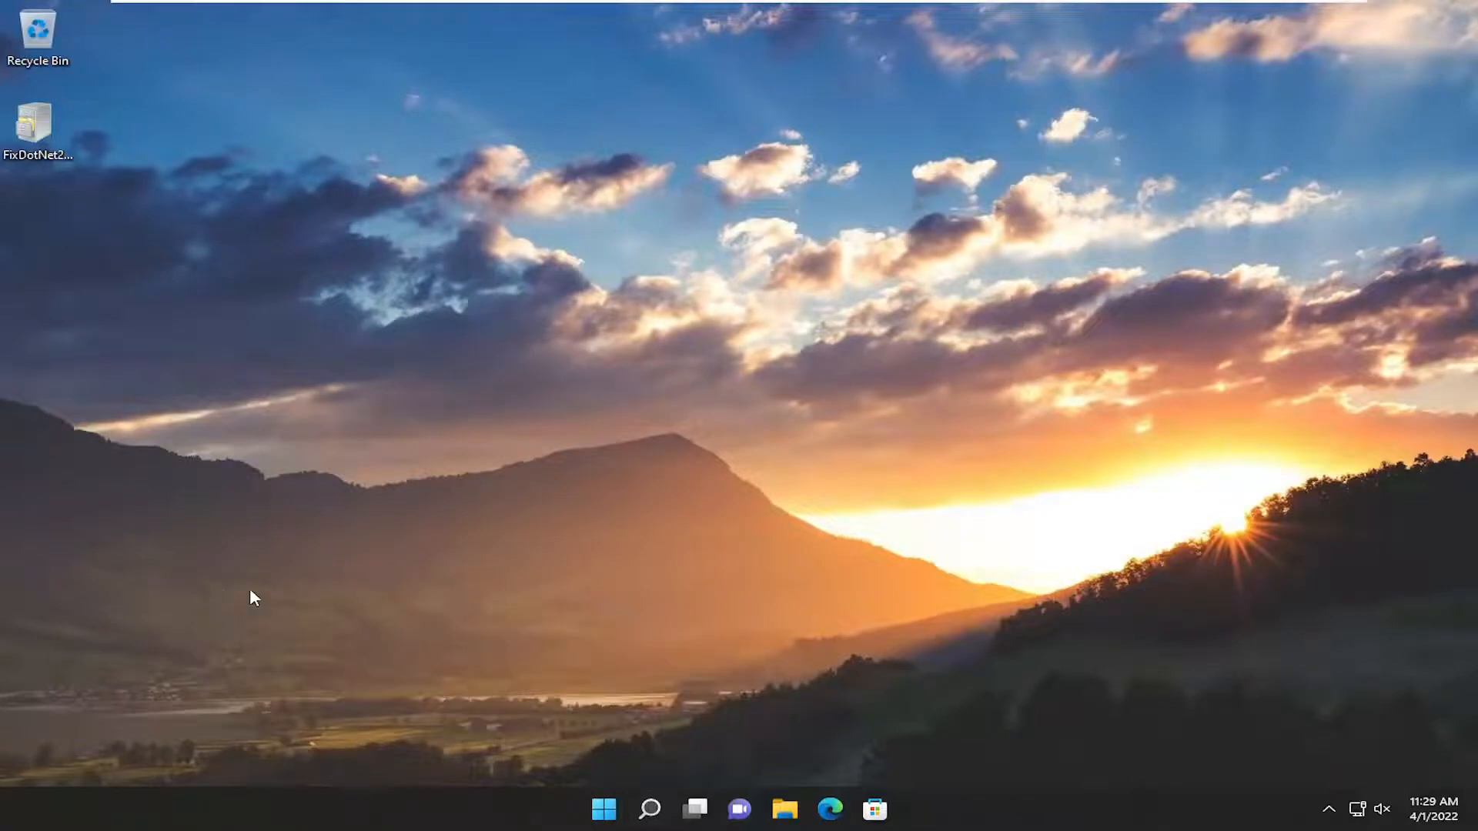
mouse_move(657, 762)
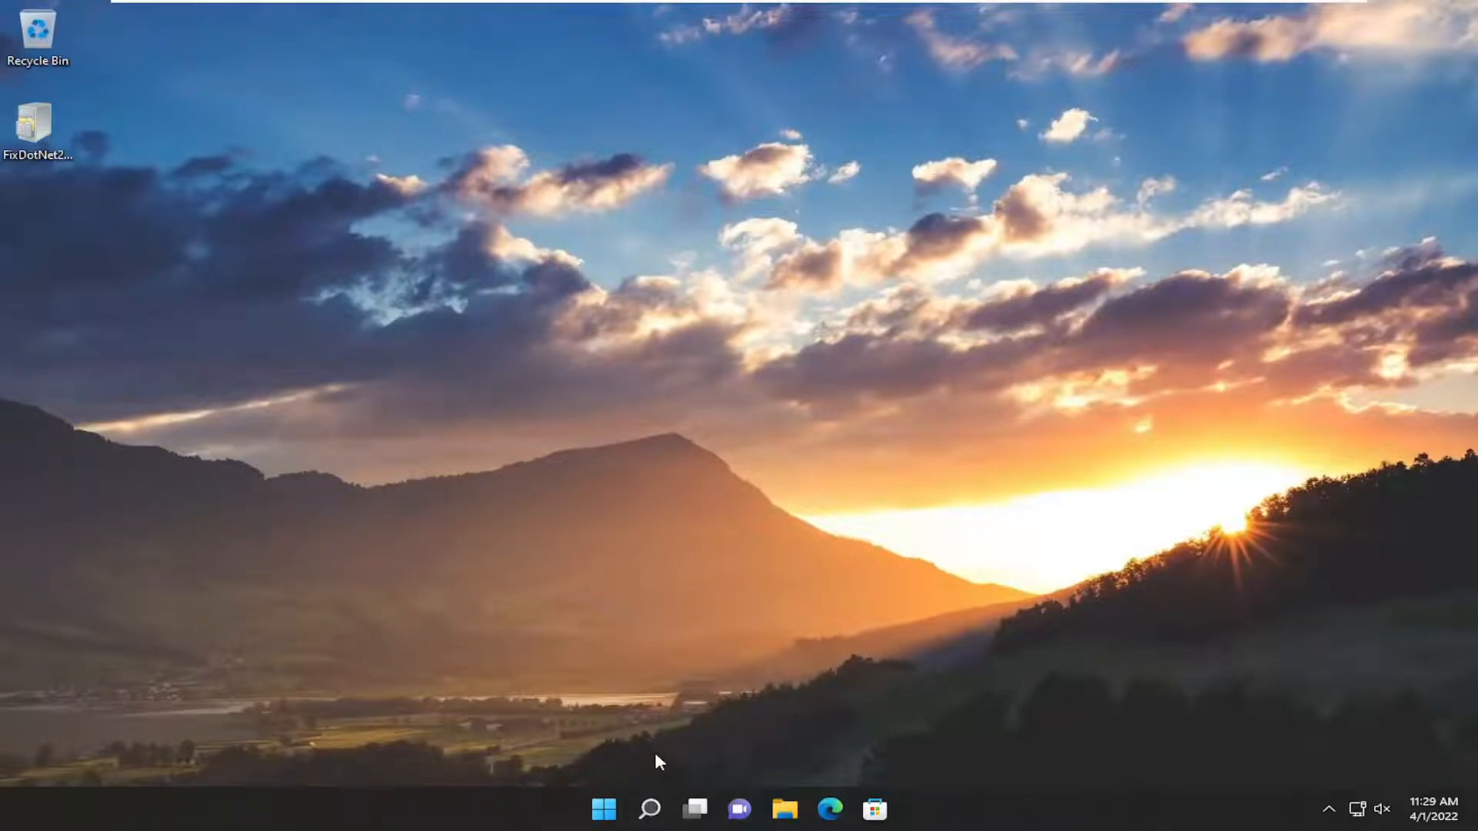
Search 'windows fea', uncheck .NET Framework 3.5 and 4.8 Advanced Services and apply with OK
click(648, 808)
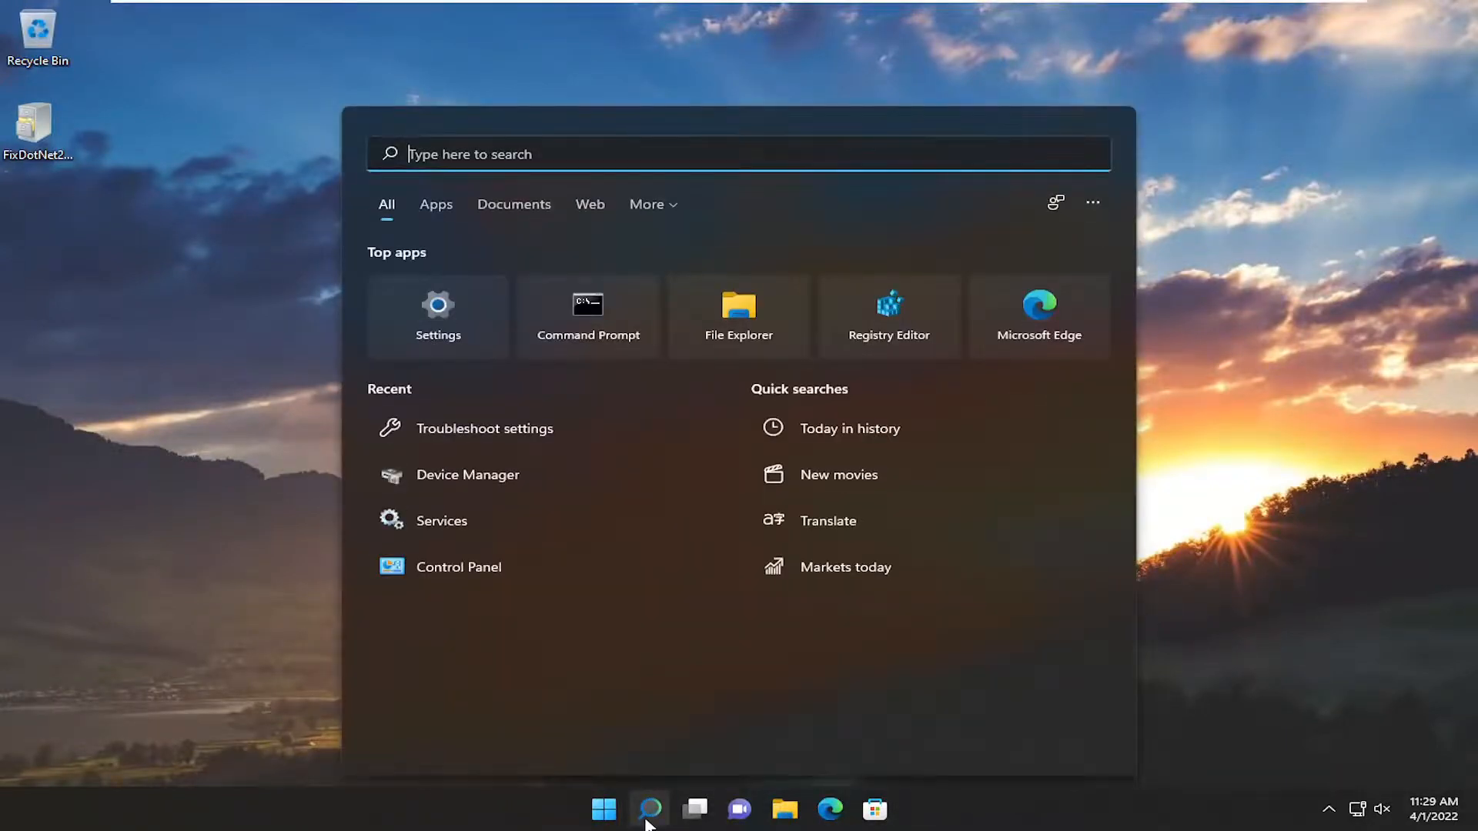
text(windows fea)
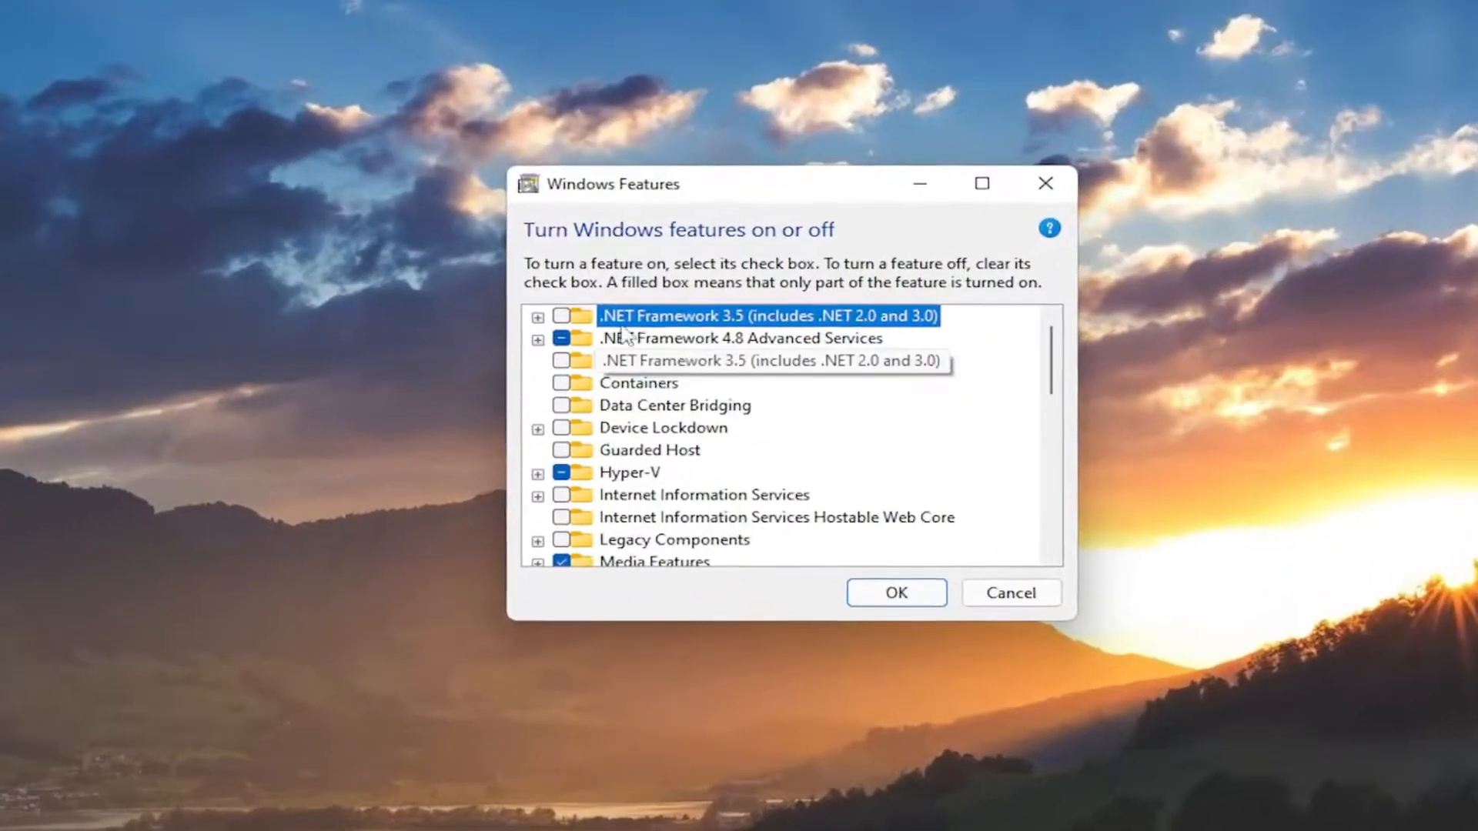
click(745, 337)
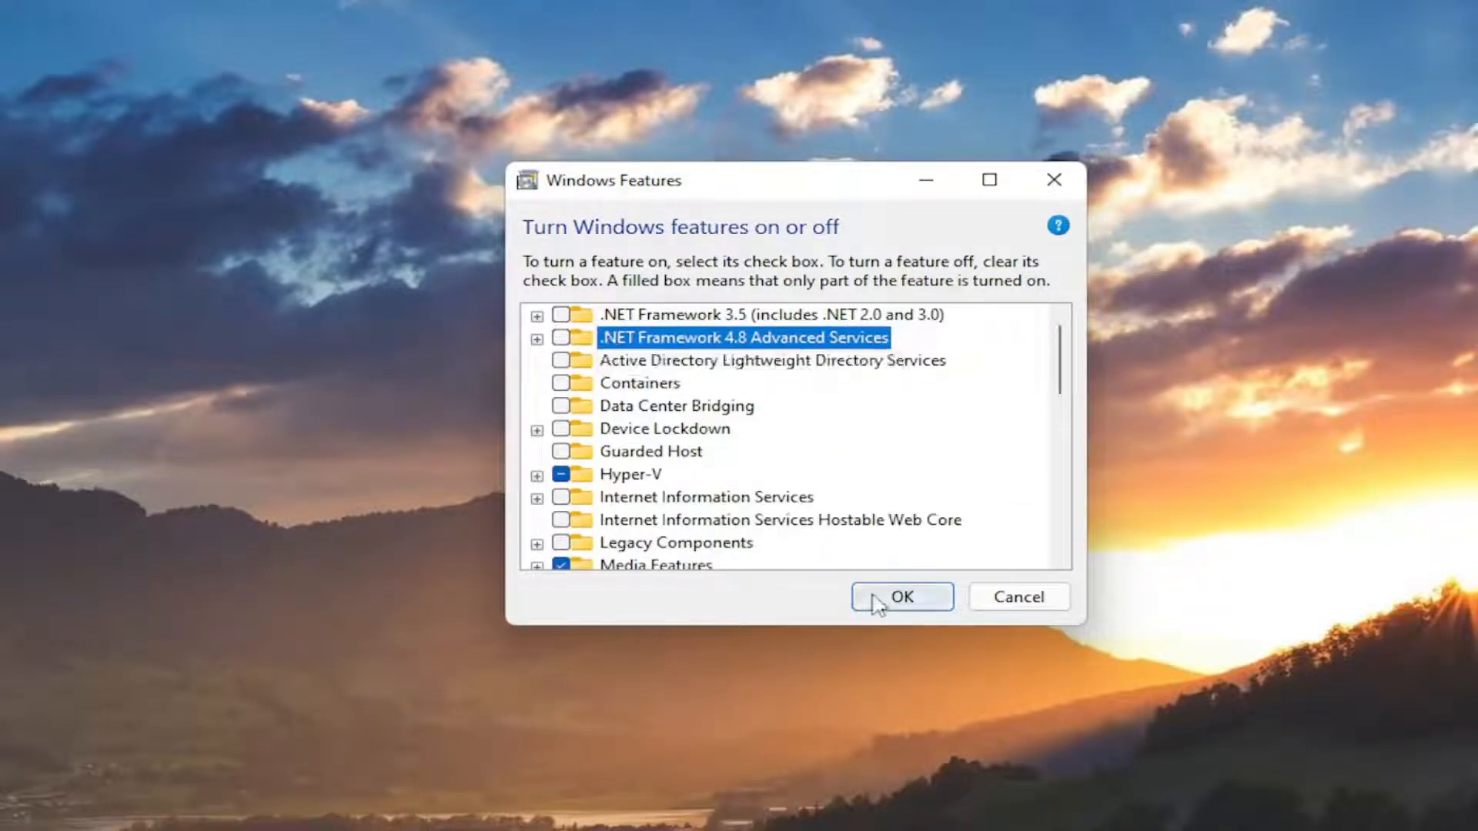
click(900, 597)
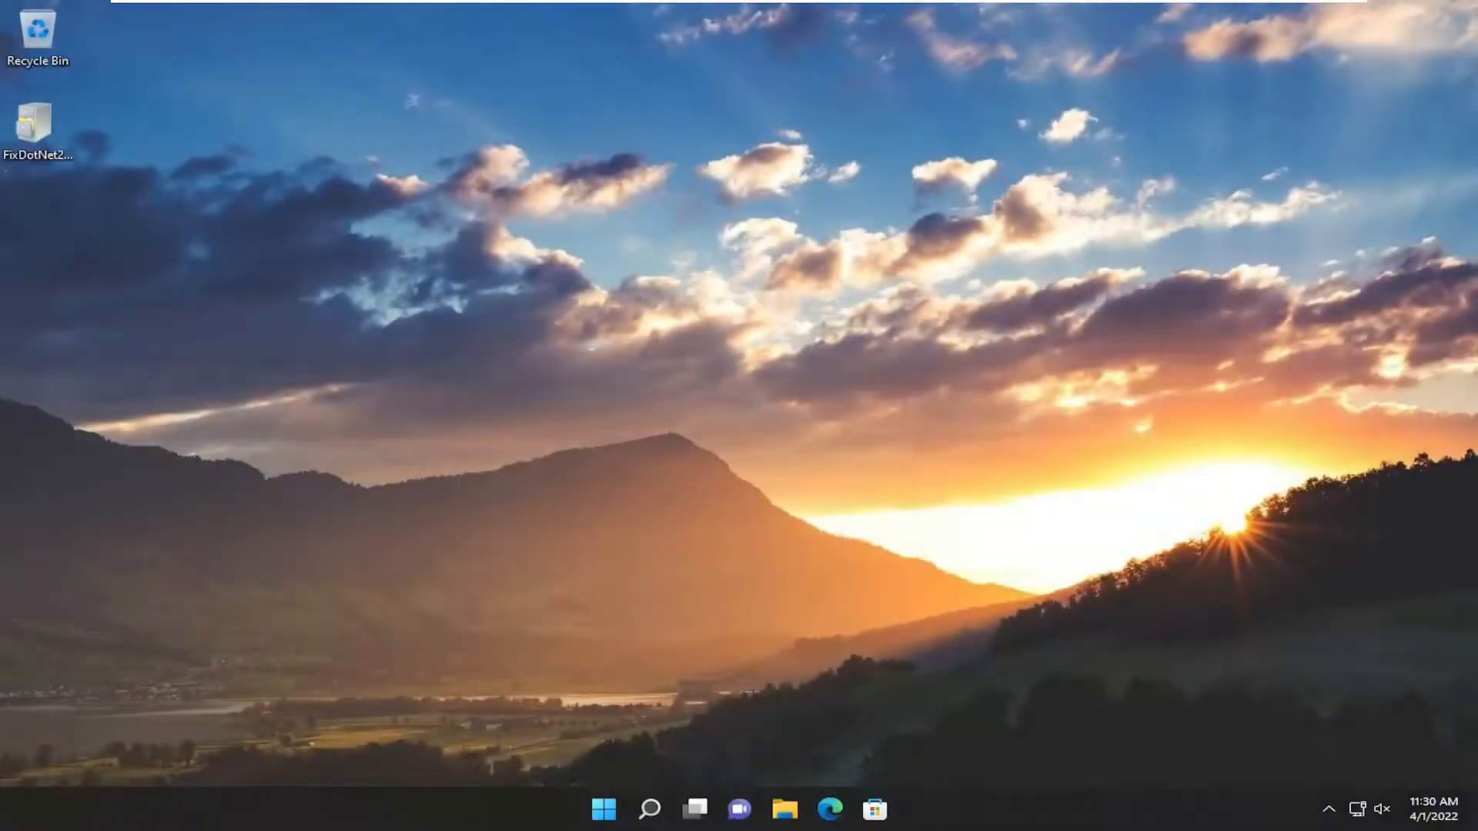
Re-enable both .NET Framework features, let Windows Update download files, and close 'Windows completed the requested changes'
click(650, 808)
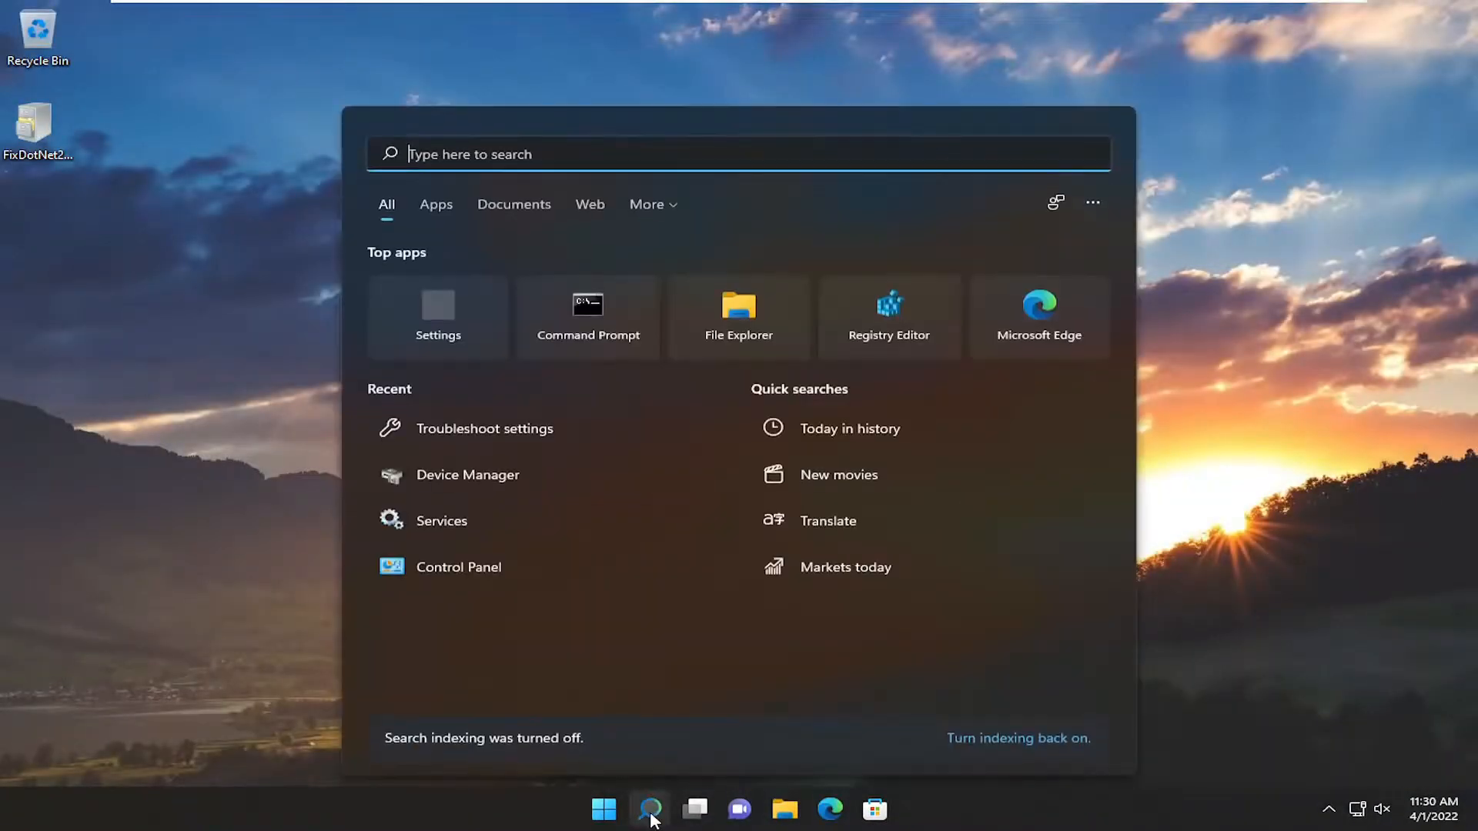
text(windows fea)
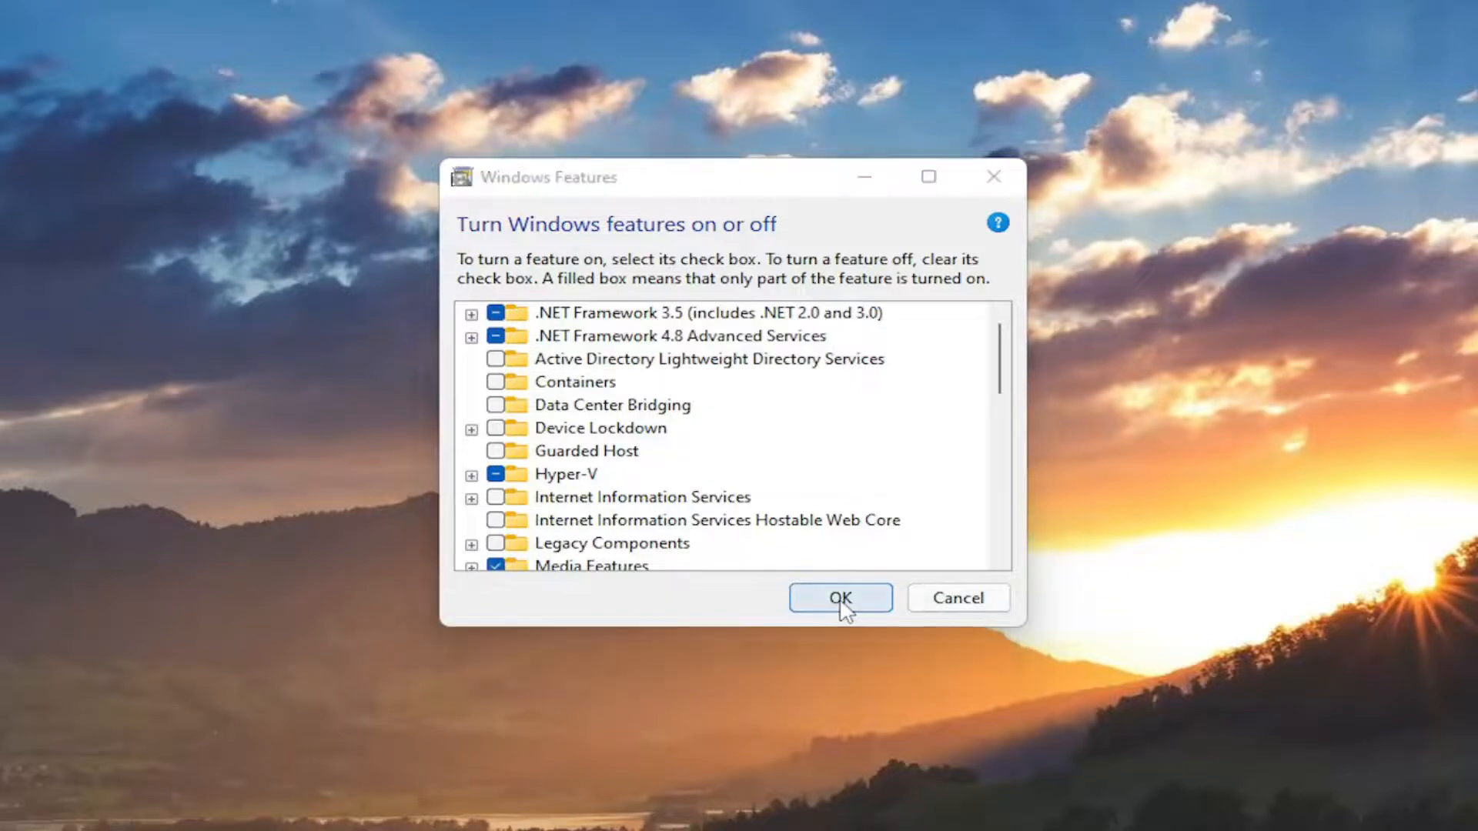
click(838, 597)
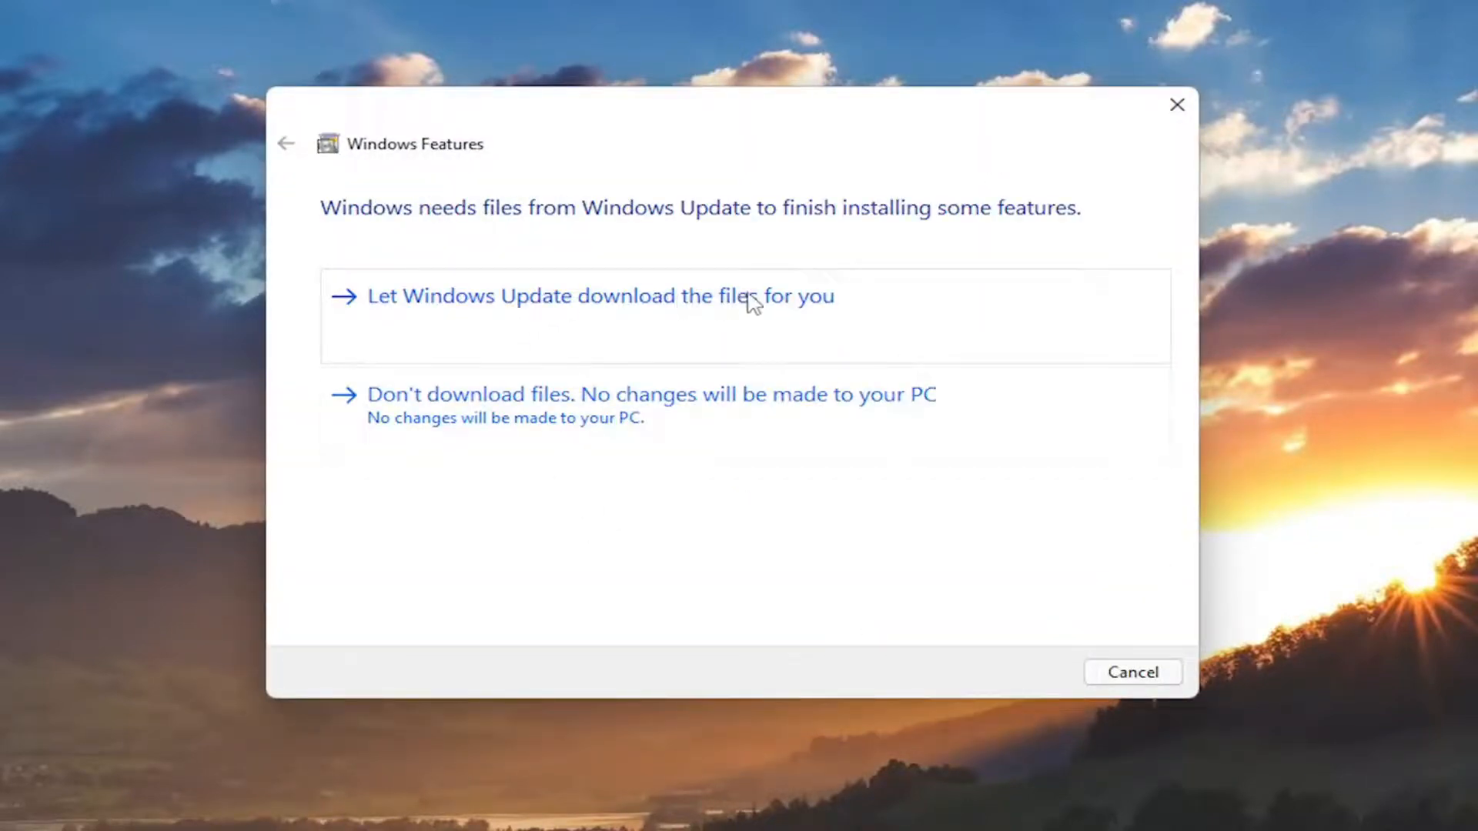
click(599, 295)
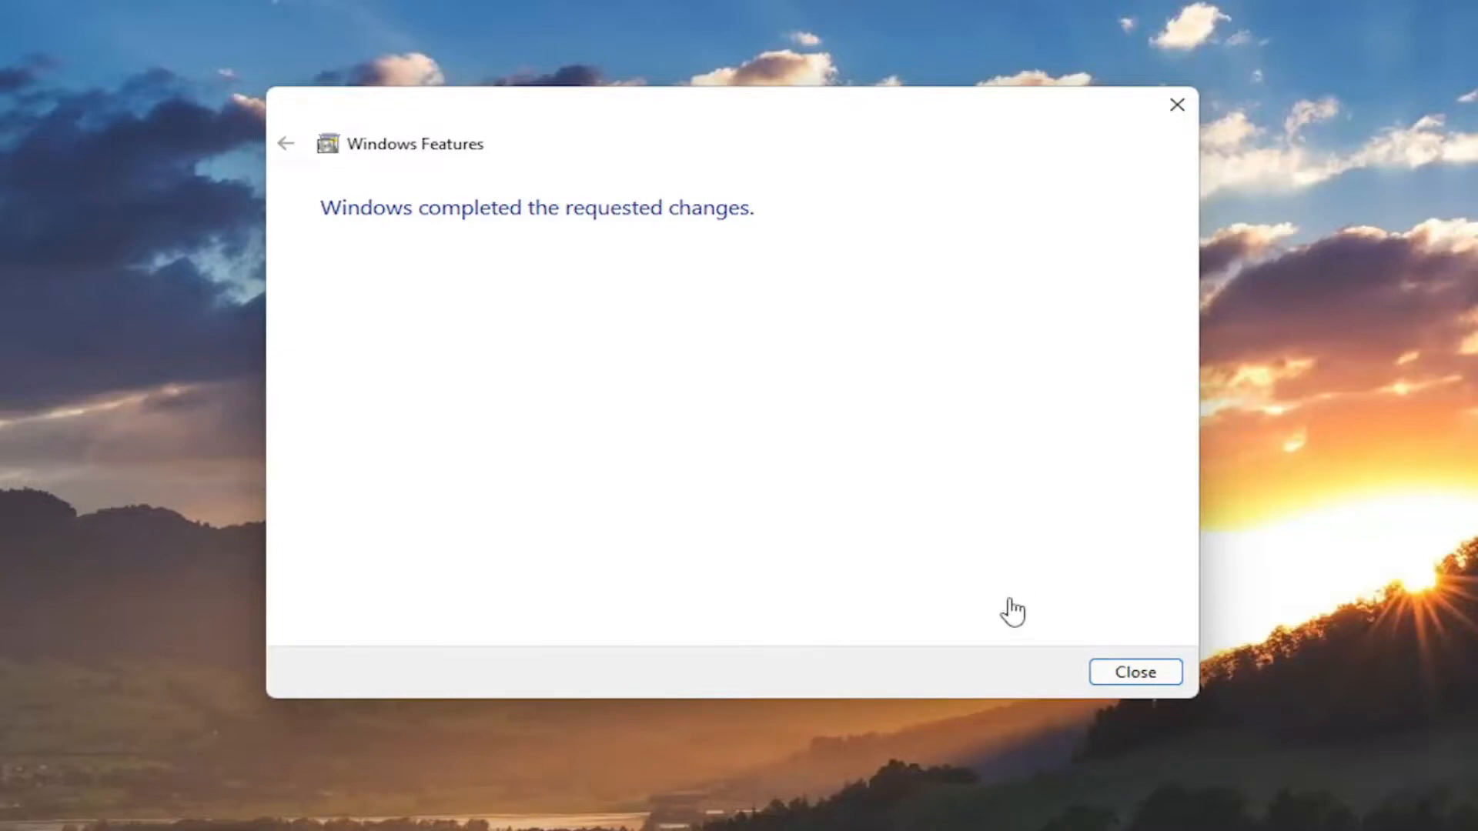
click(1135, 673)
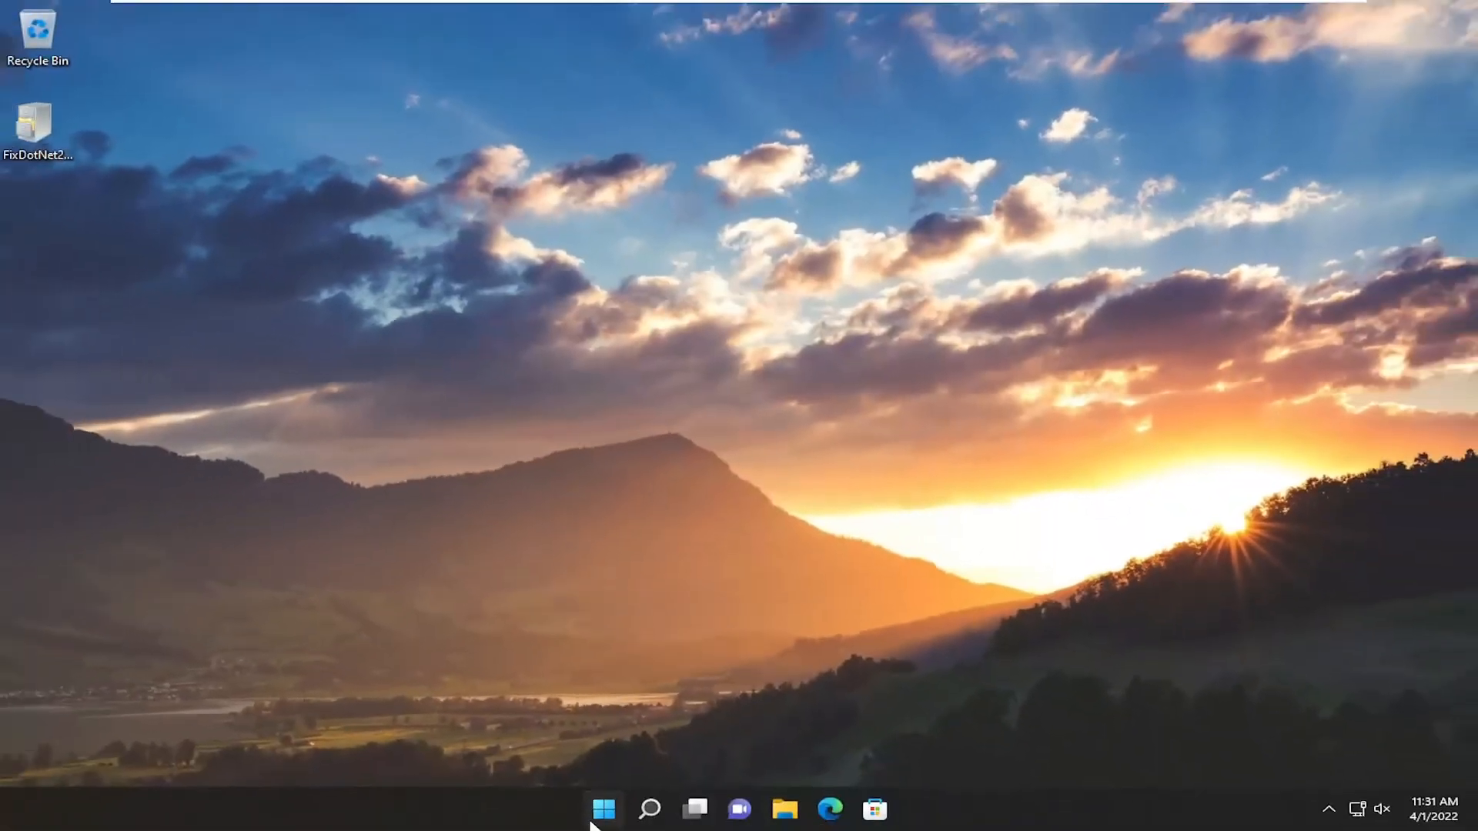